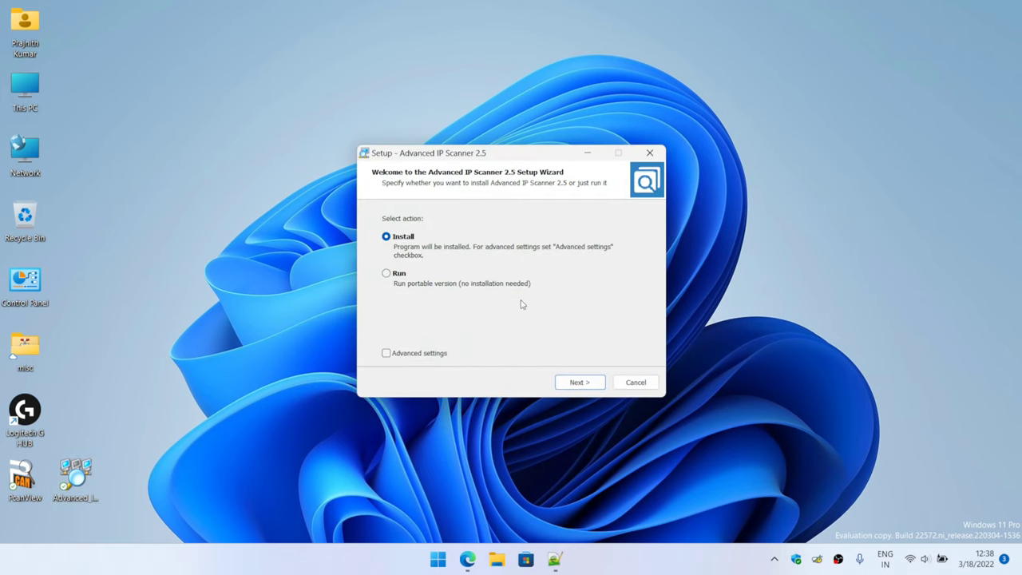
# - Finish the setup wizard so Advanced IP Scanner opens with range 192.168.1.2-254
pyautogui.click(577, 381)
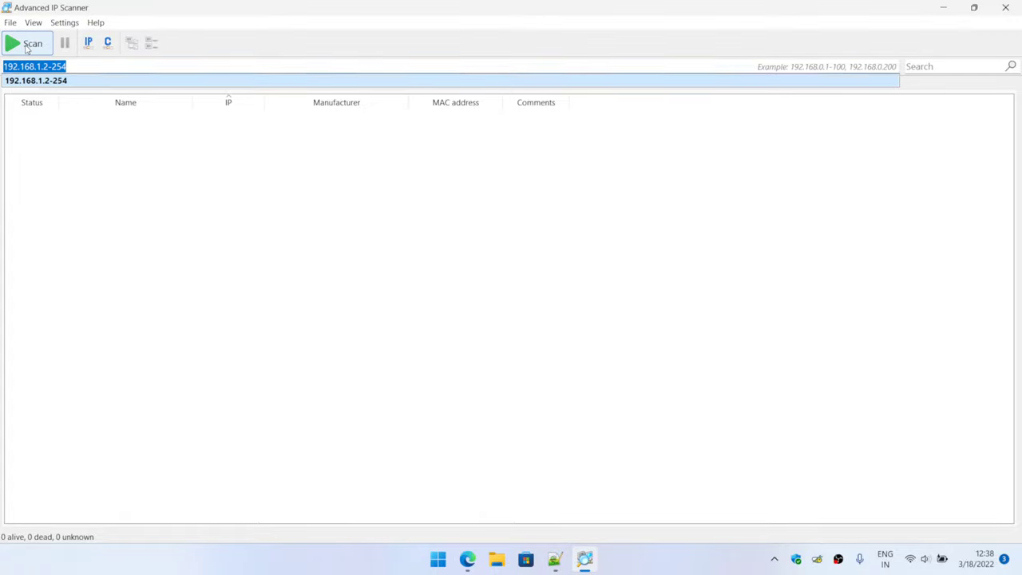
# - Scan the 192.168.1.2-254 range and select the Raspberry Pi Foundation device at 192.168.1.104
pyautogui.click(28, 43)
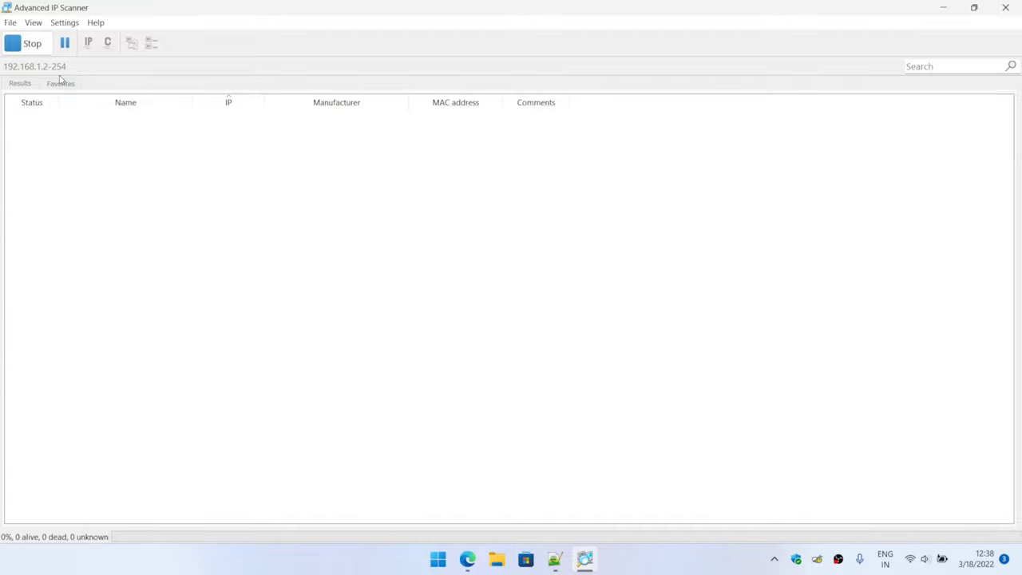
pyautogui.click(228, 103)
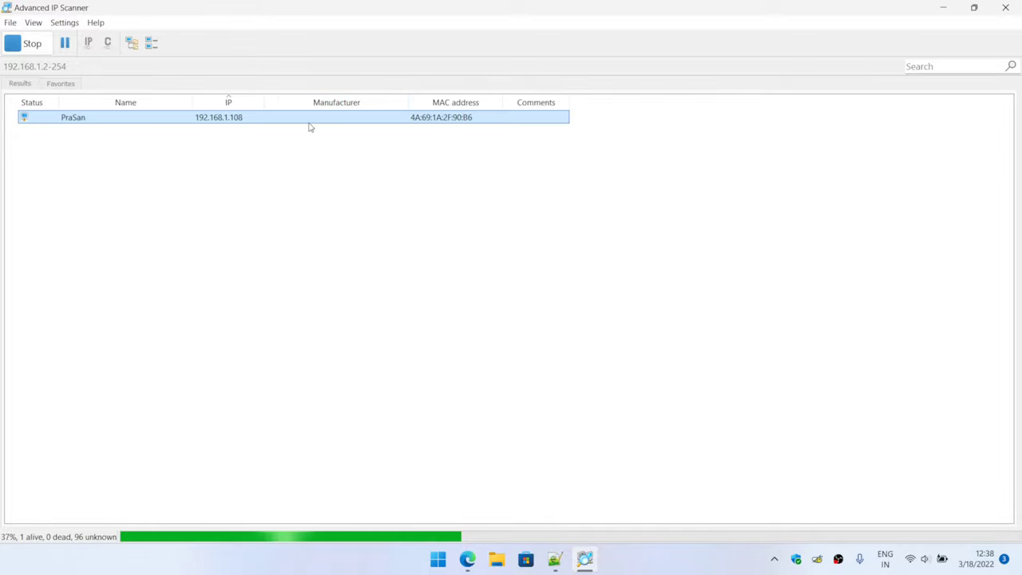
pyautogui.moveTo(345, 122)
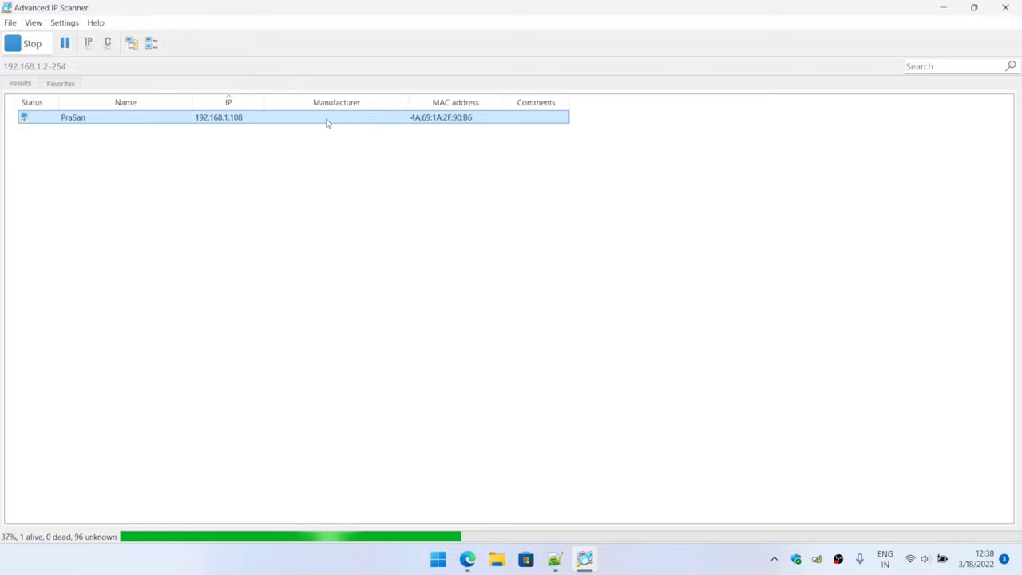
pyautogui.moveTo(335, 136)
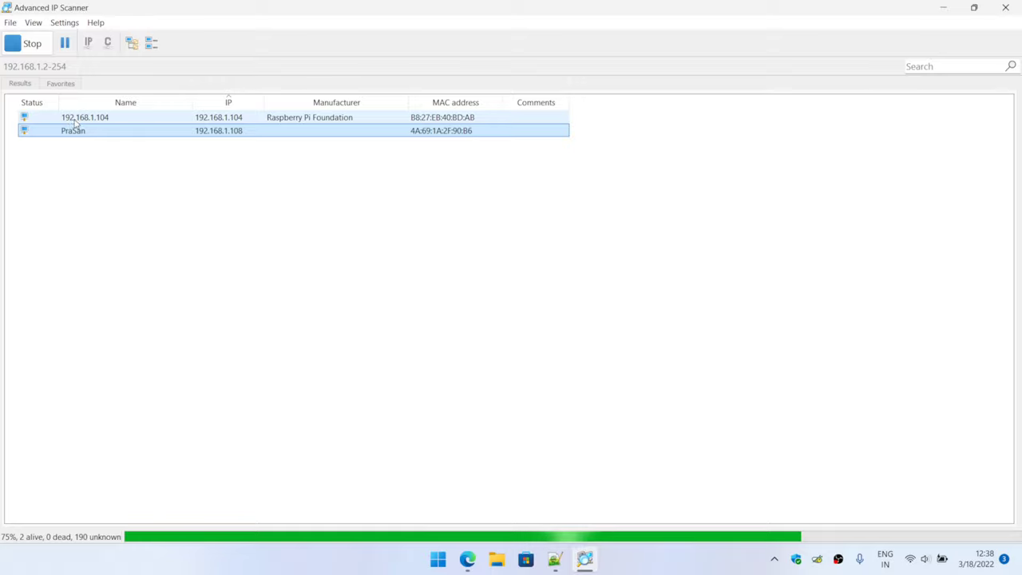
pyautogui.click(310, 118)
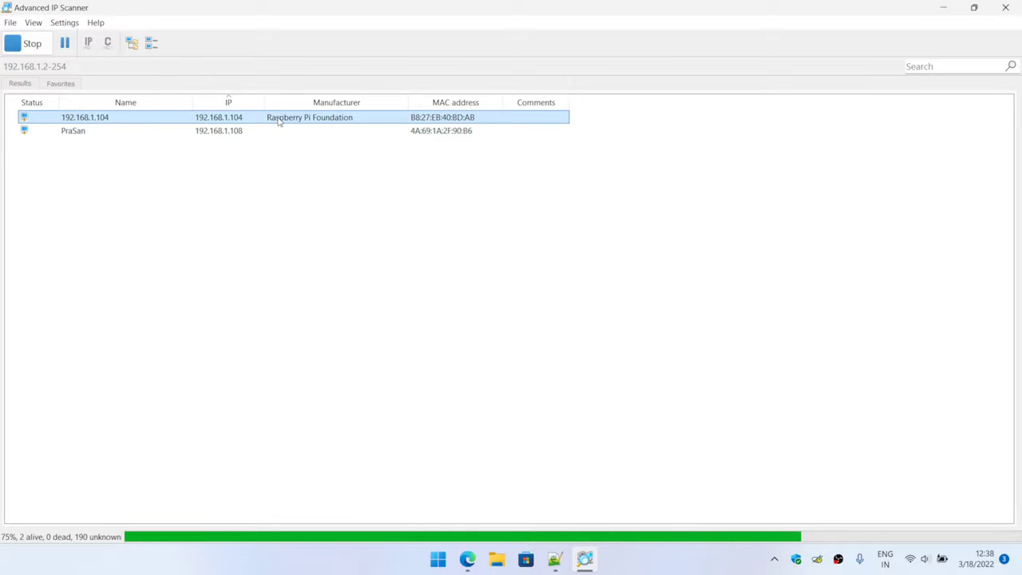
pyautogui.moveTo(304, 120)
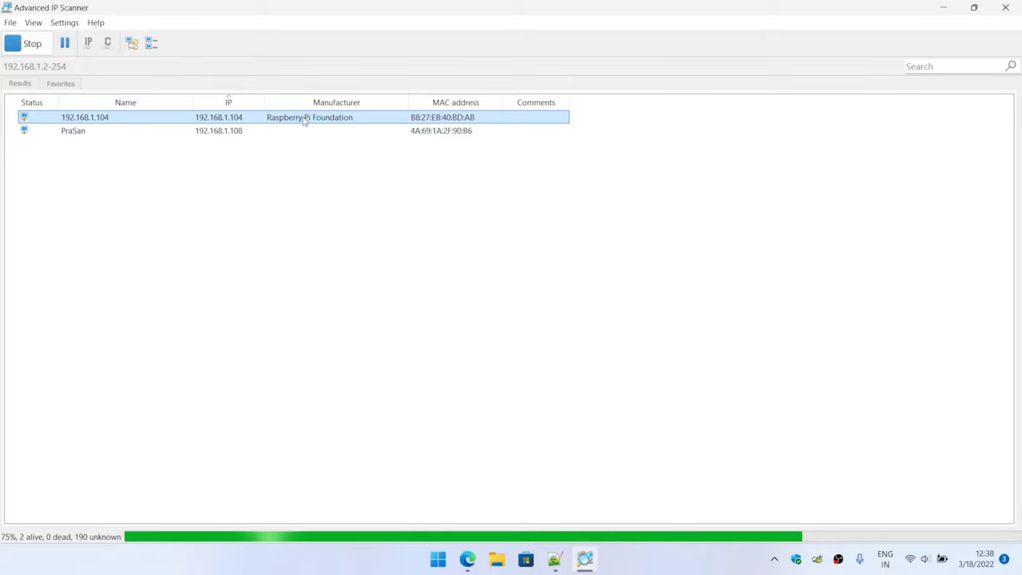
# - Launch PuTTY, SSH to 192.168.1.104 and log in as root
pyautogui.write('puTTY')
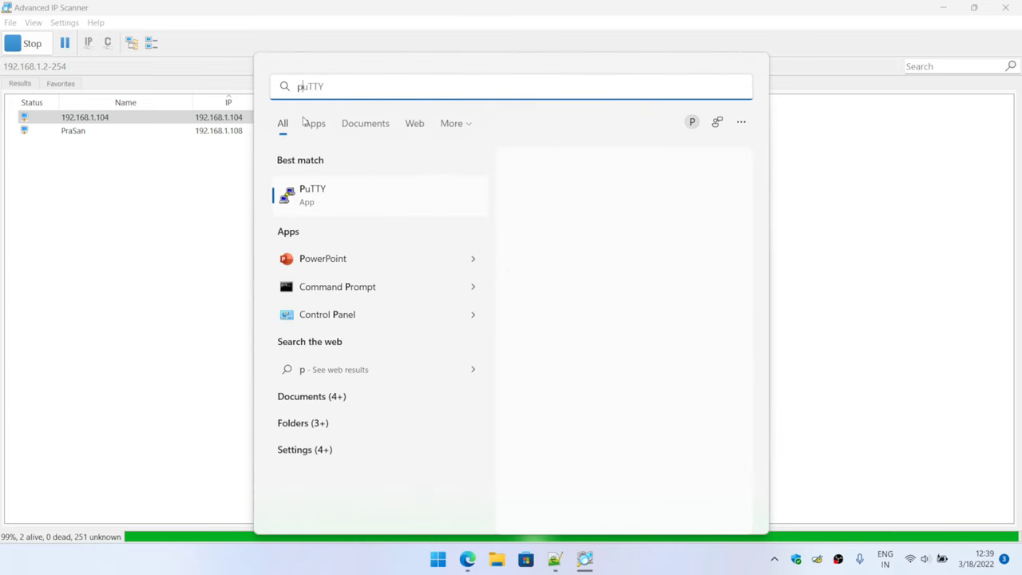
pyautogui.click(312, 195)
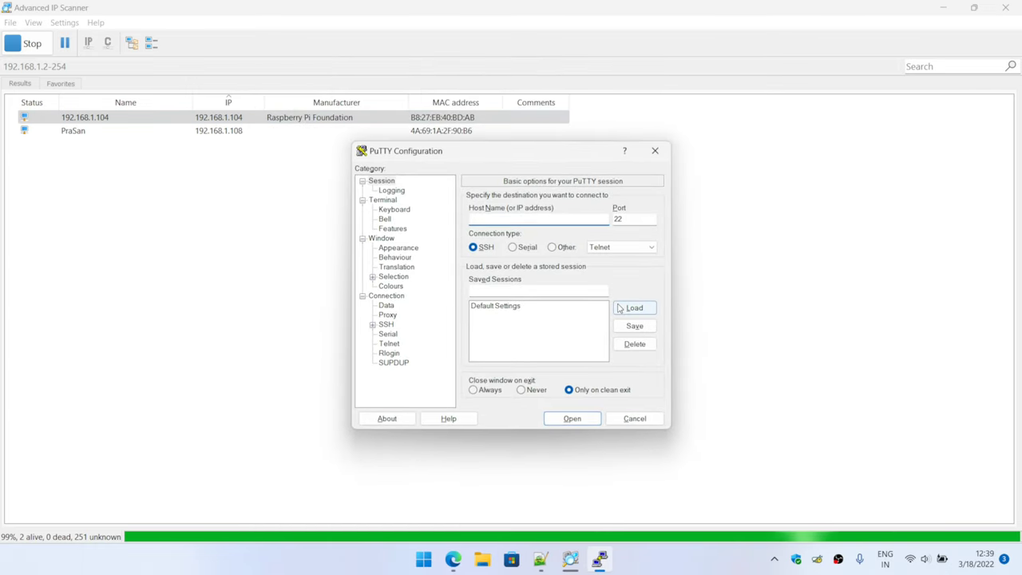
pyautogui.write('192.168.')
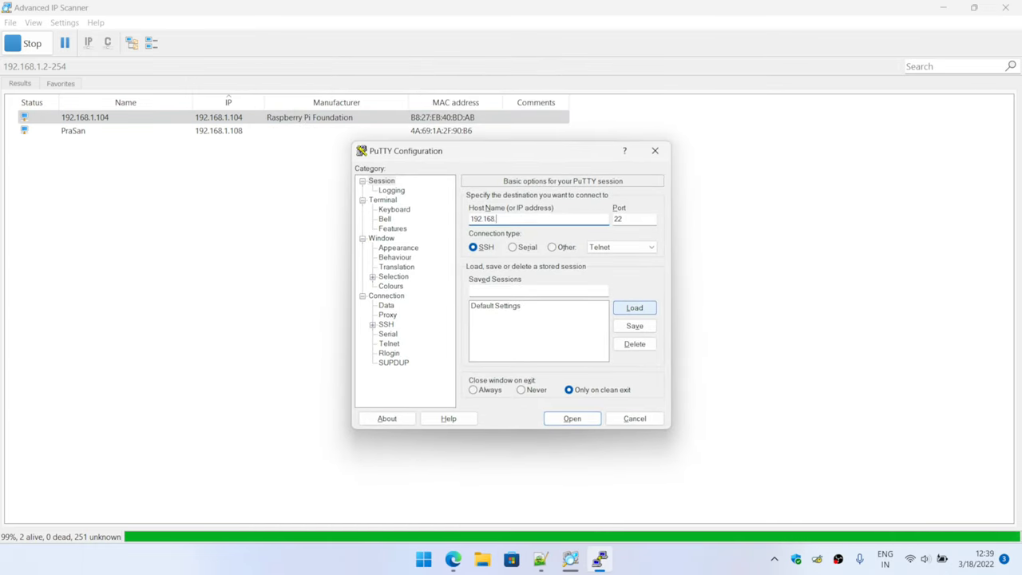
pyautogui.click(572, 418)
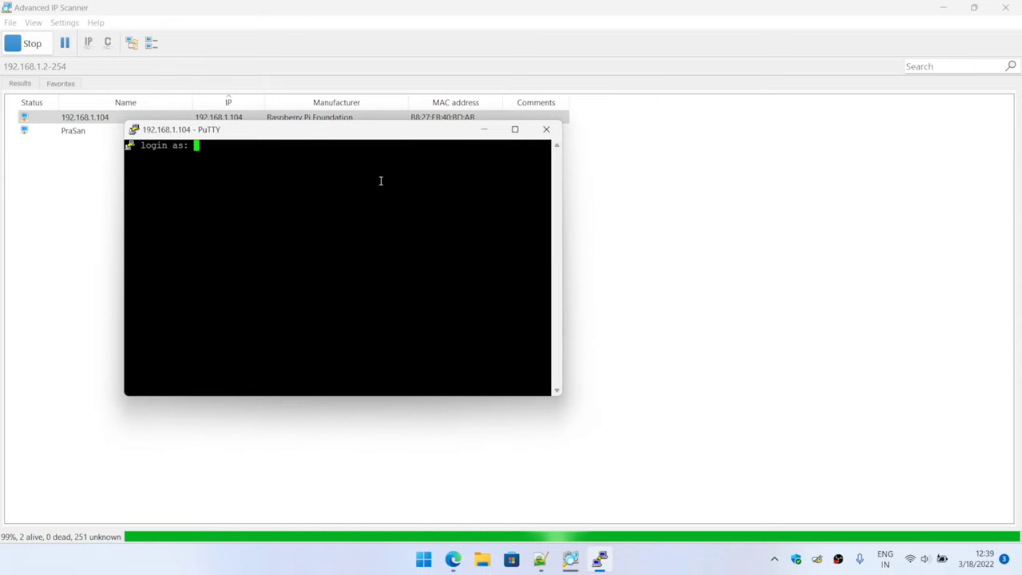
pyautogui.write('root')
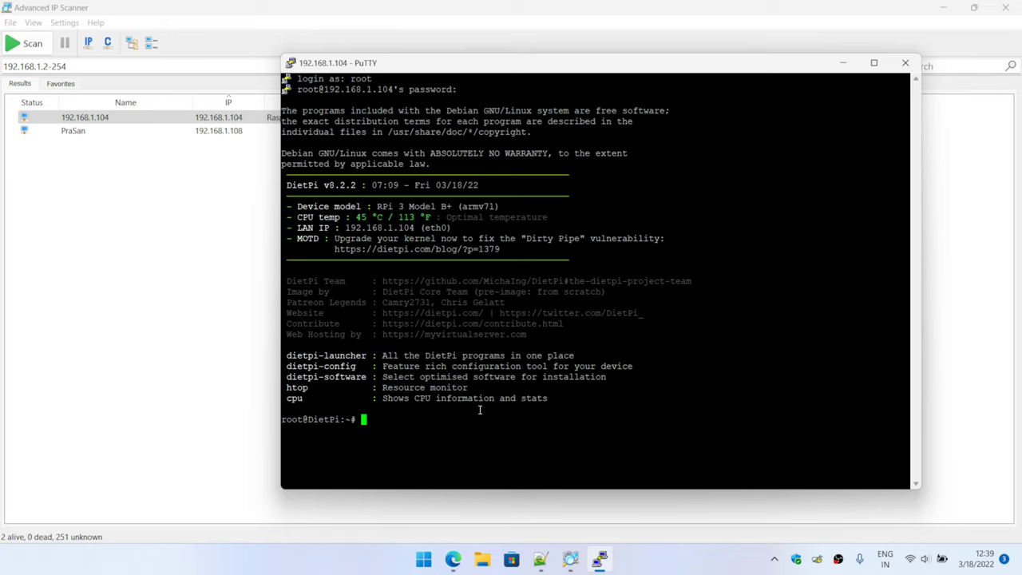
# - Open /boot/config.txt in a terminal editor on the Pi
pyautogui.write('vi')
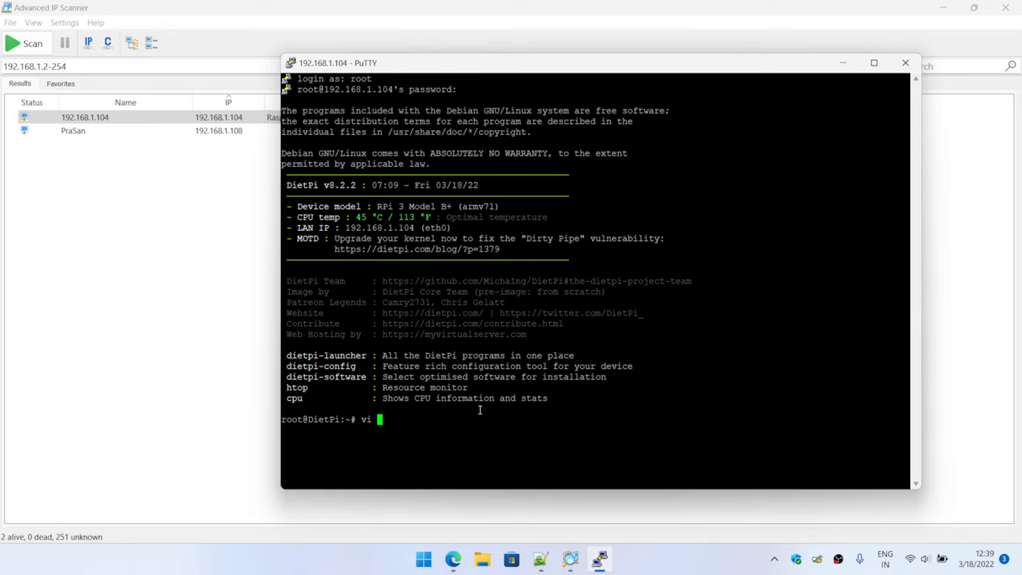
pyautogui.write('/')
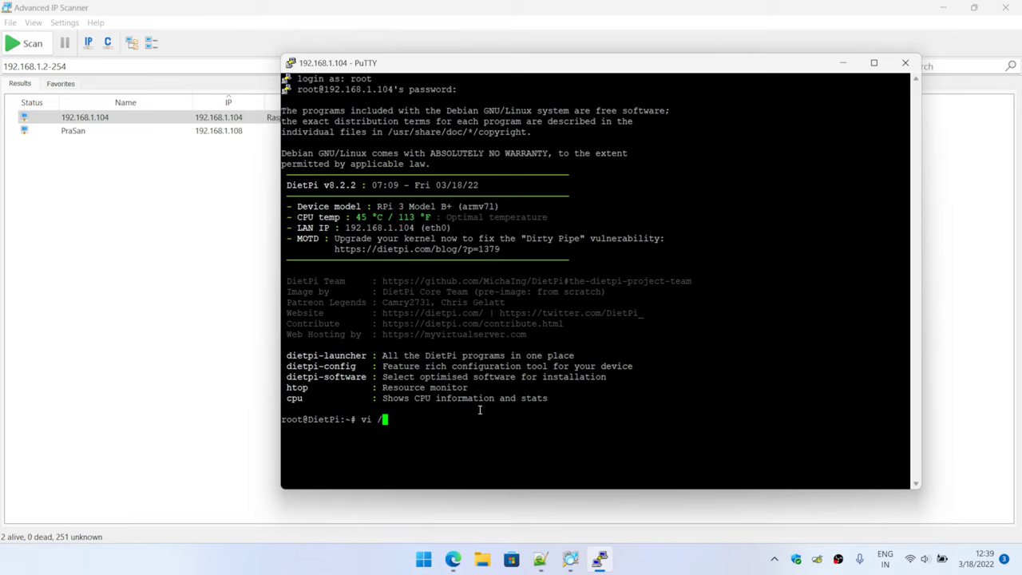
pyautogui.write('boot/config.txt')
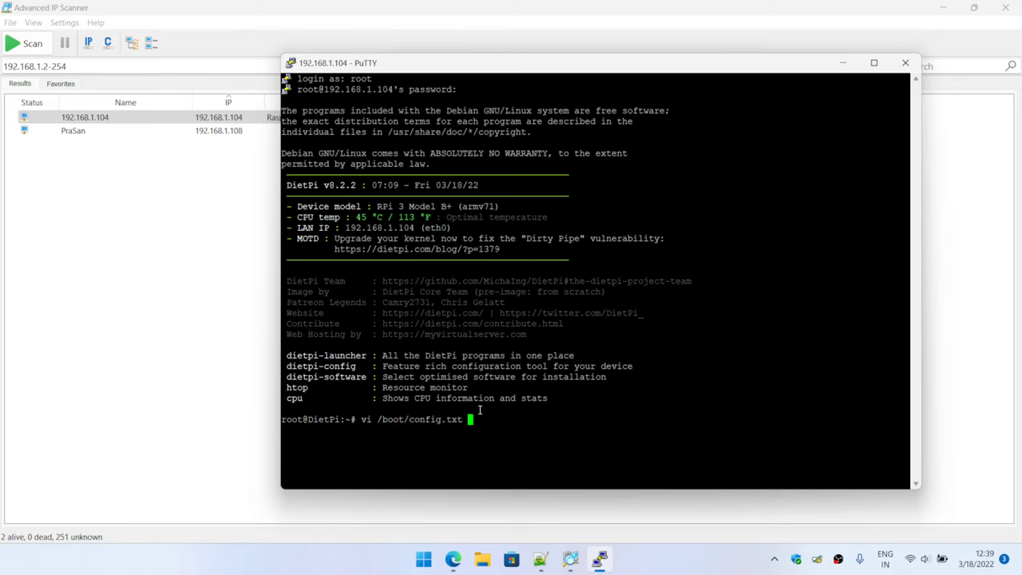
pyautogui.press('Return')
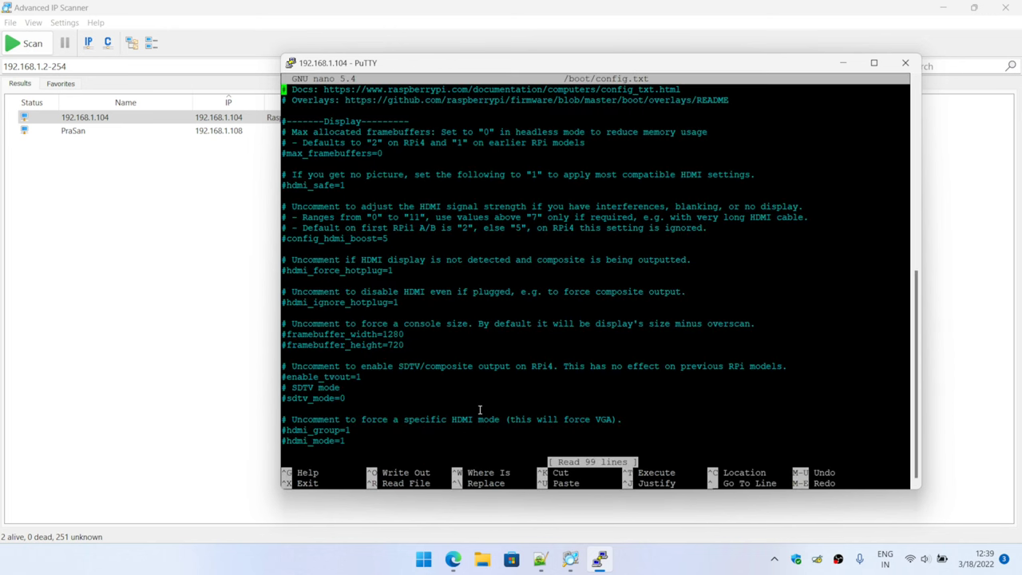
# - Move to the end of config.txt where the SPI section with the mcp2515-can0 overlay is added
pyautogui.scroll(-3)
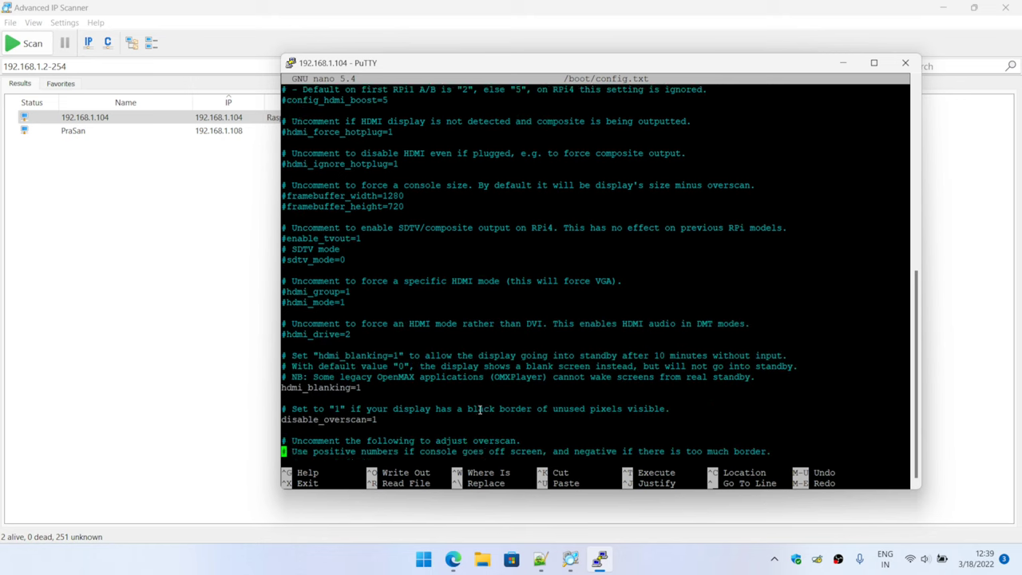
pyautogui.scroll(-3)
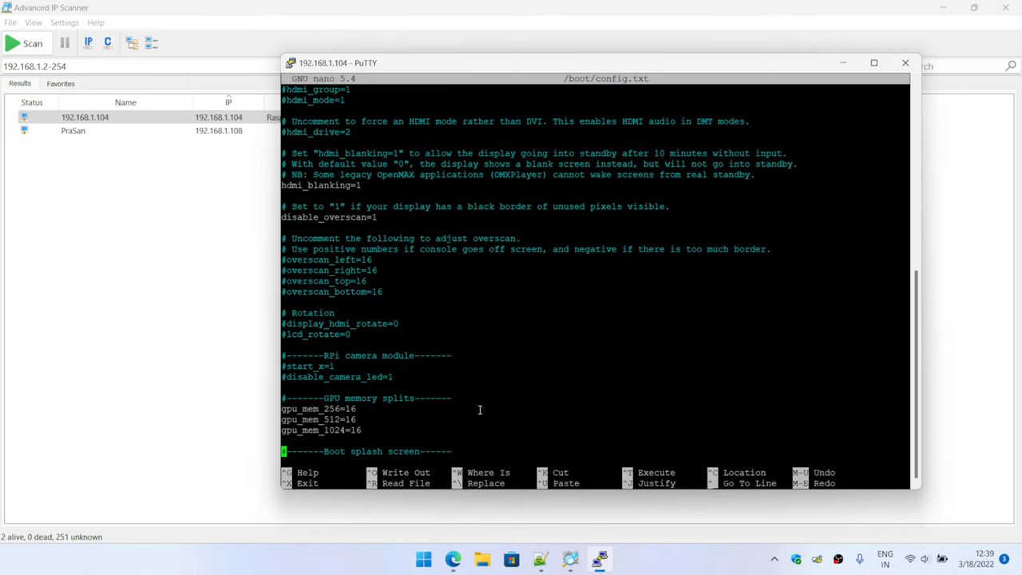
pyautogui.scroll(-3)
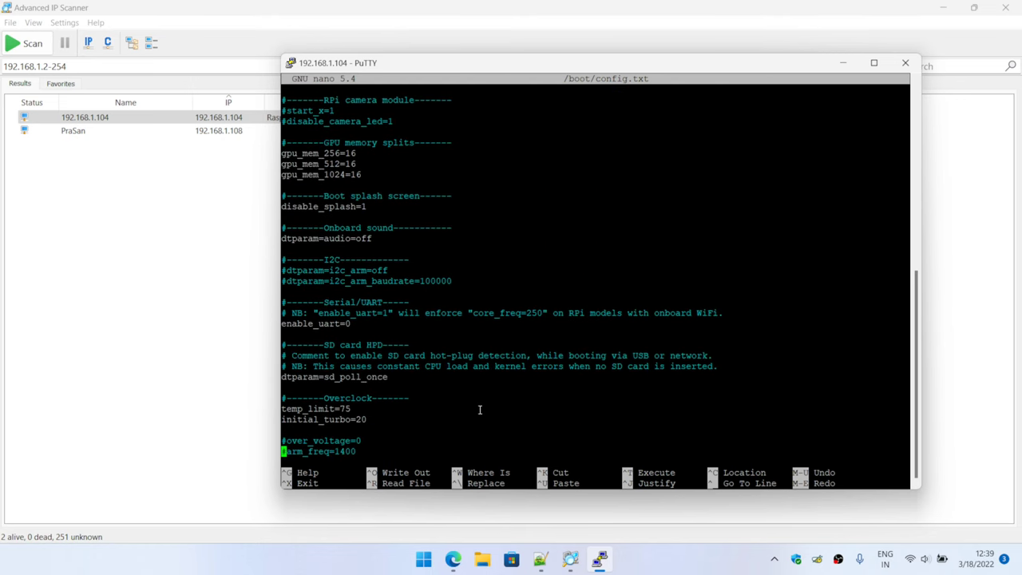
pyautogui.scroll(-3)
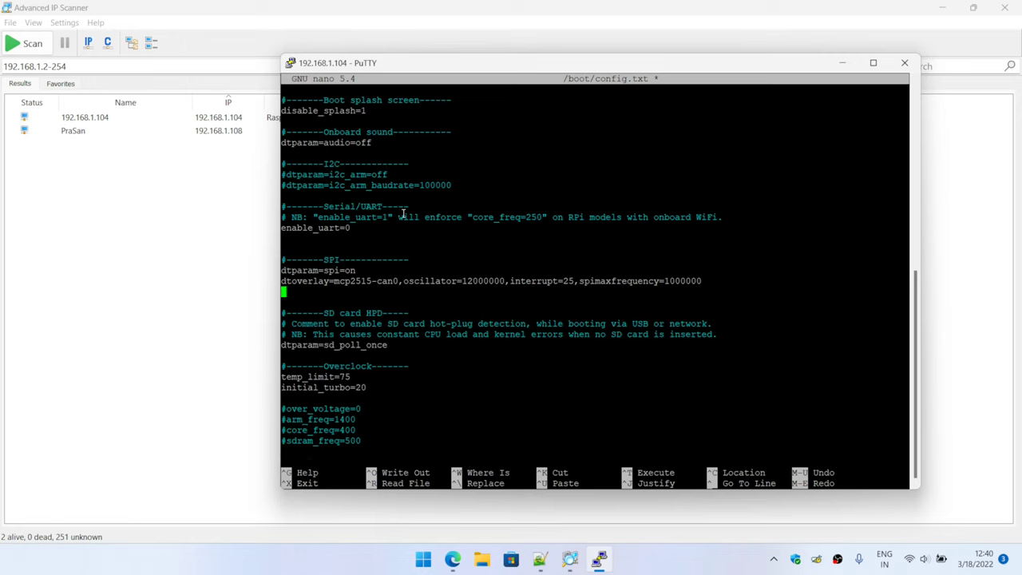
# - Check the dtoverlay line's oscillator 12000000 and interrupt 25 values, then save and exit nano
pyautogui.press('Up')
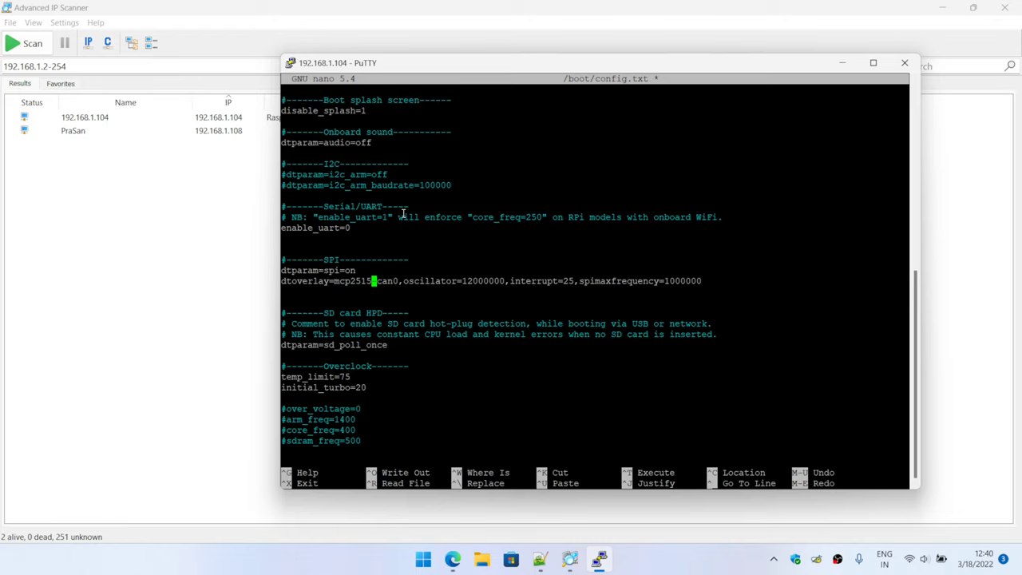
pyautogui.press('Right')
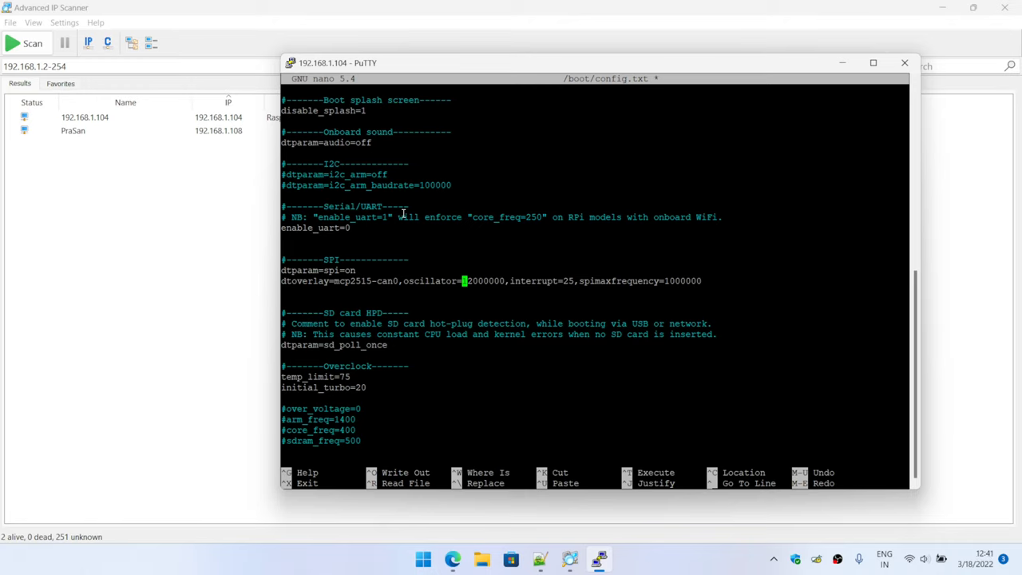
pyautogui.write('1')
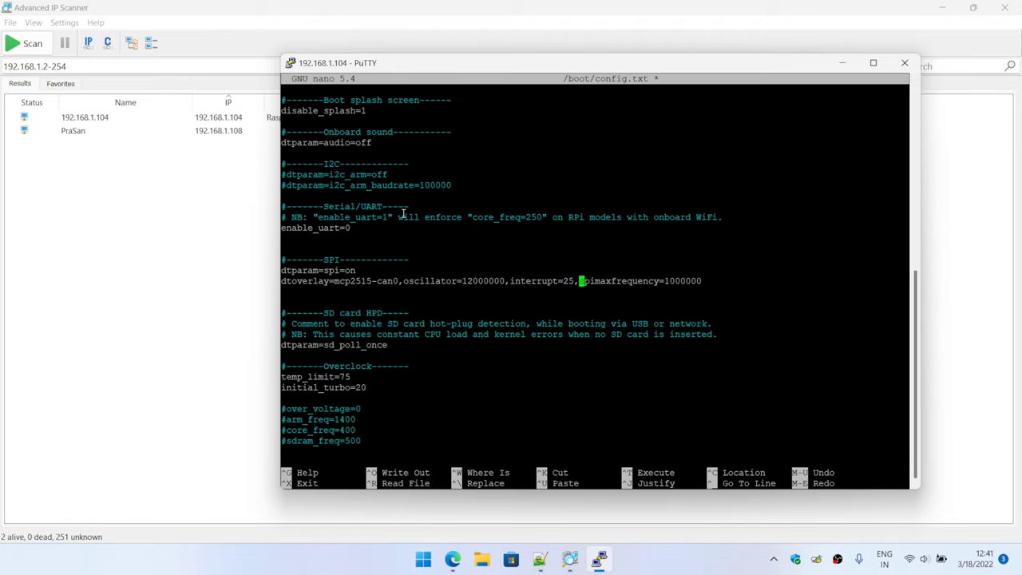
pyautogui.press('End')
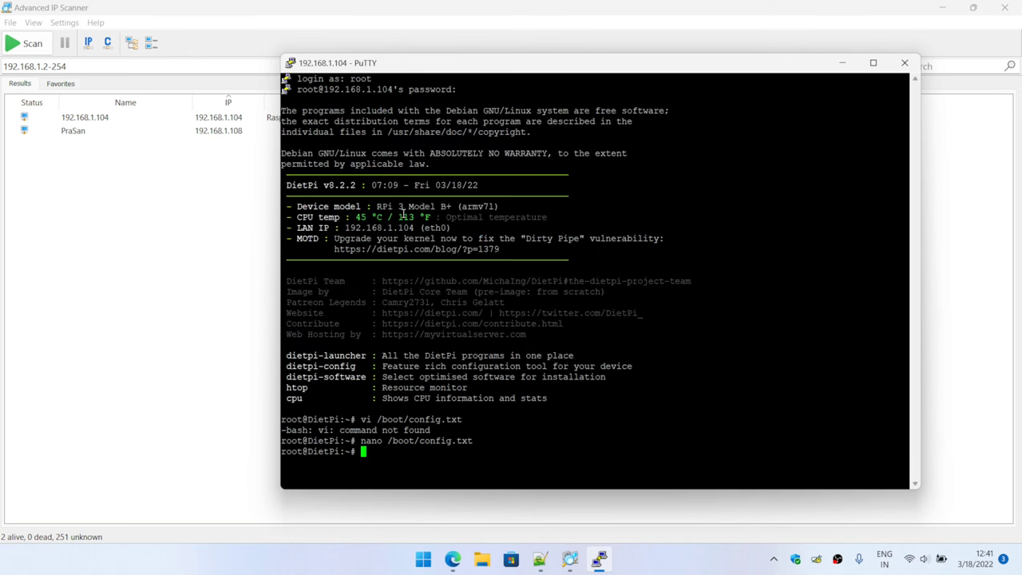
# - Run sudo reboot, dropping the SSH session with a connection-closed error
pyautogui.write('s')
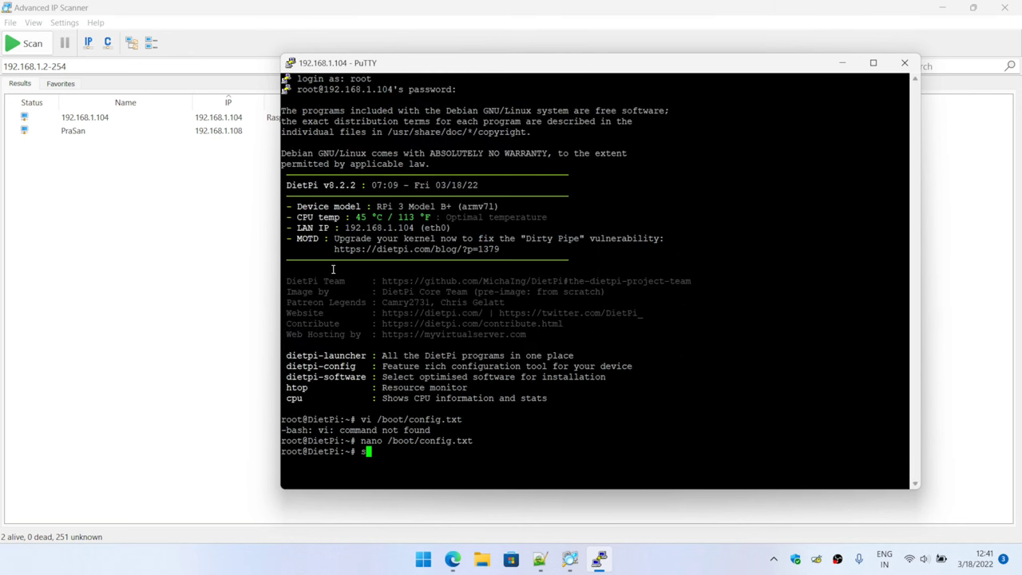
pyautogui.write('udo reboot')
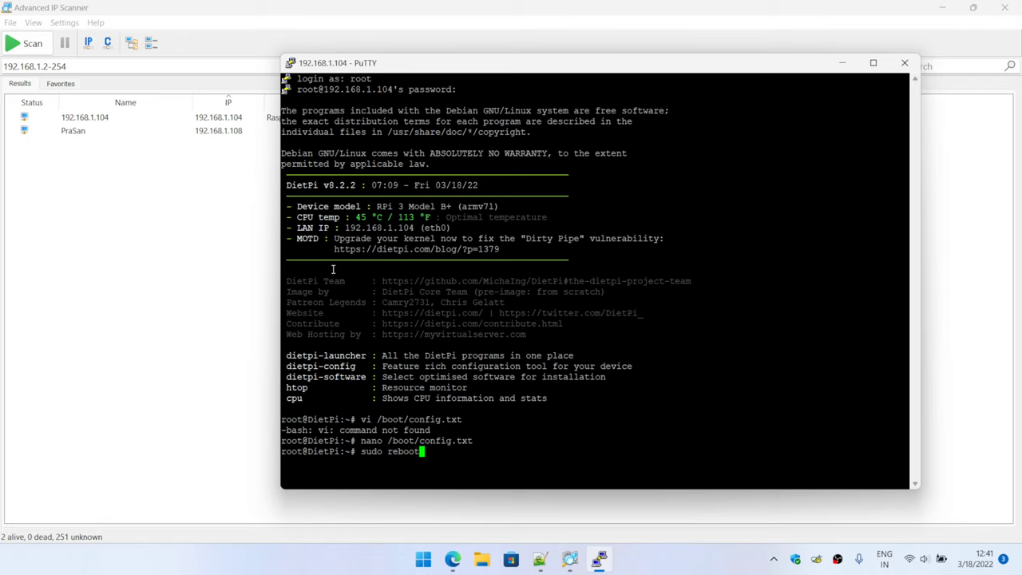
pyautogui.press('Return')
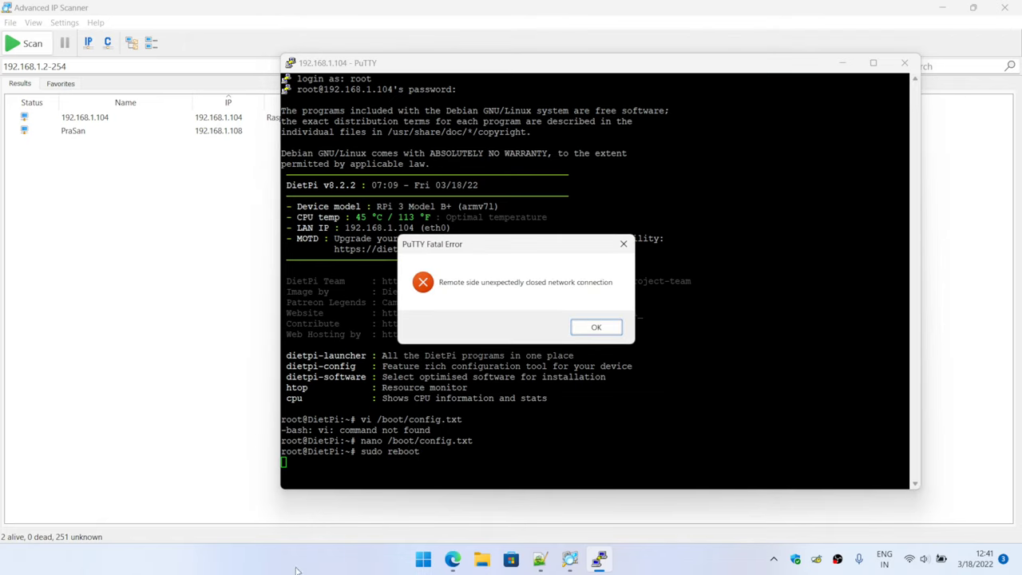
# - Run 'sudo dmesg | grep mcp' to confirm MCP2515 on can0 initialized
pyautogui.click(595, 325)
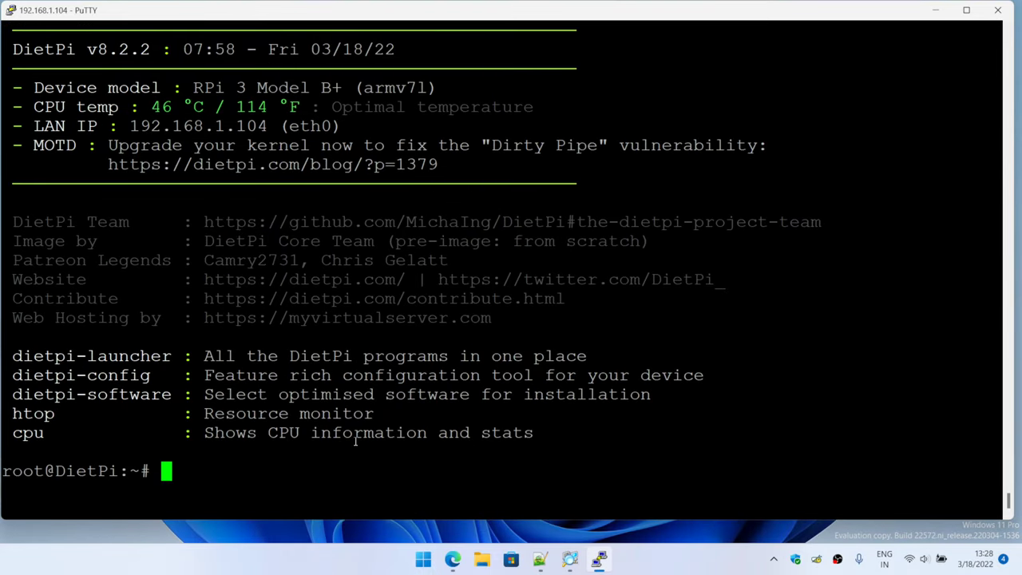
pyautogui.write('sudo')
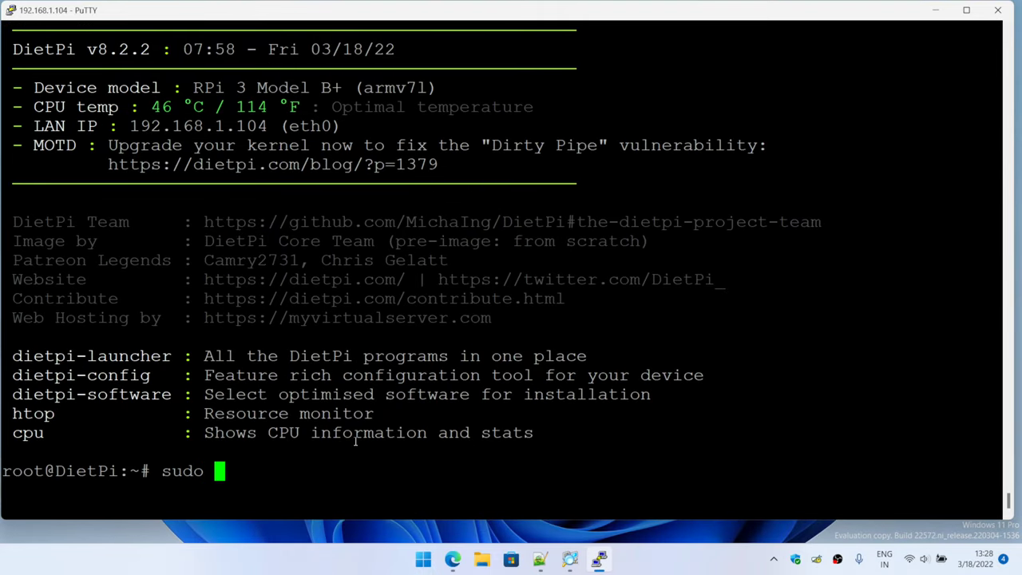
pyautogui.write('dmesg')
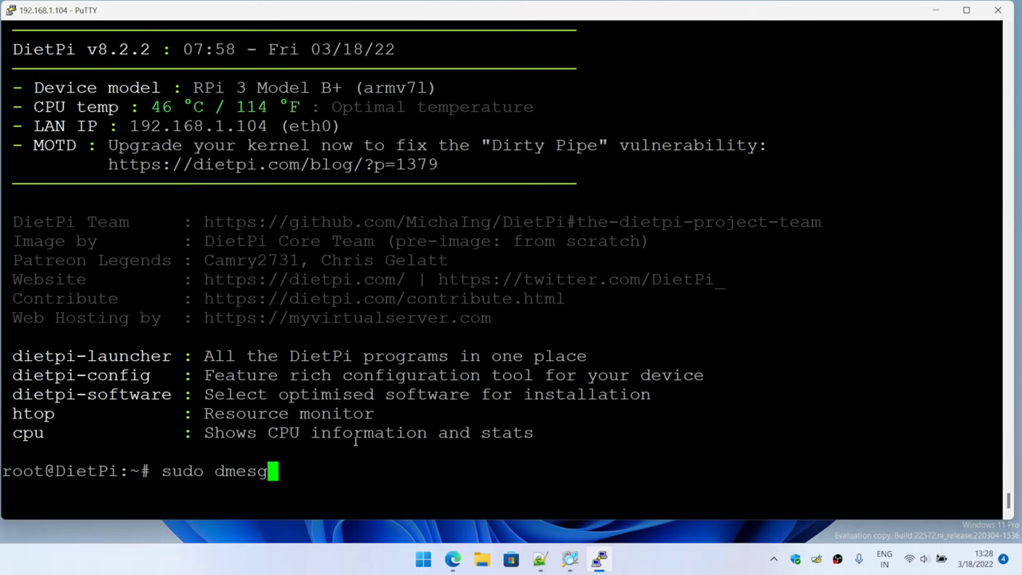
pyautogui.write('| gre')
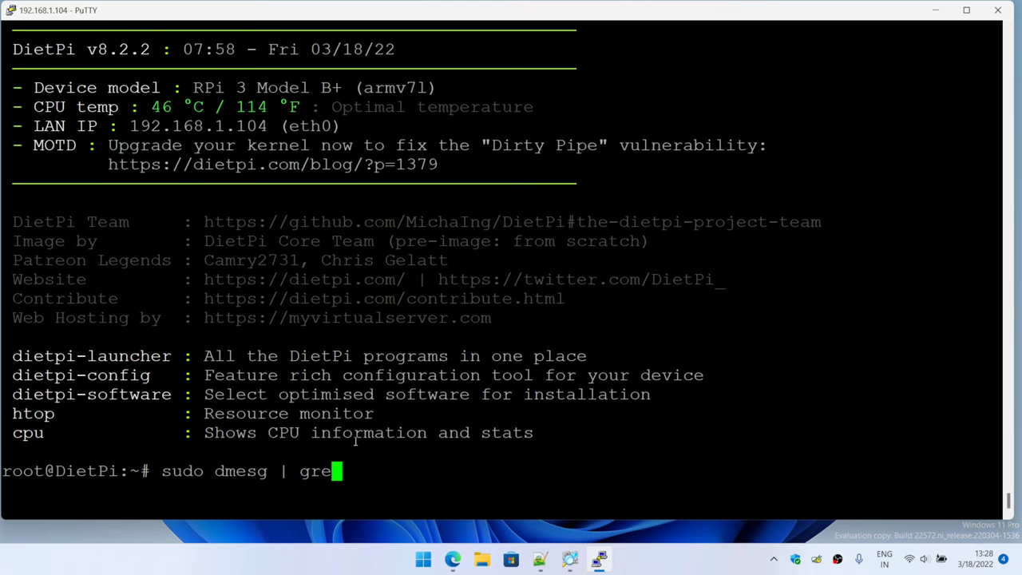
pyautogui.write('p')
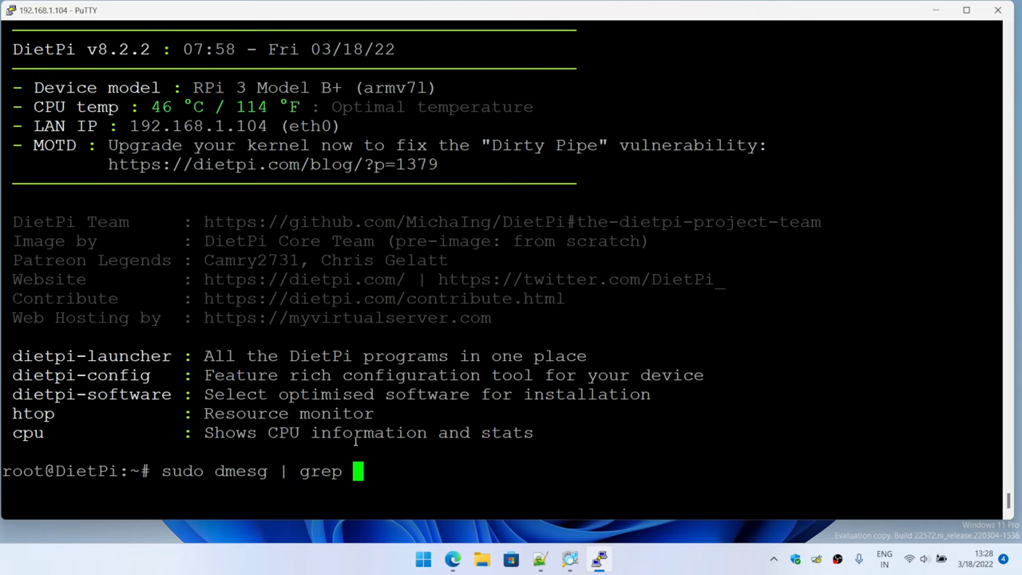
pyautogui.press('Return')
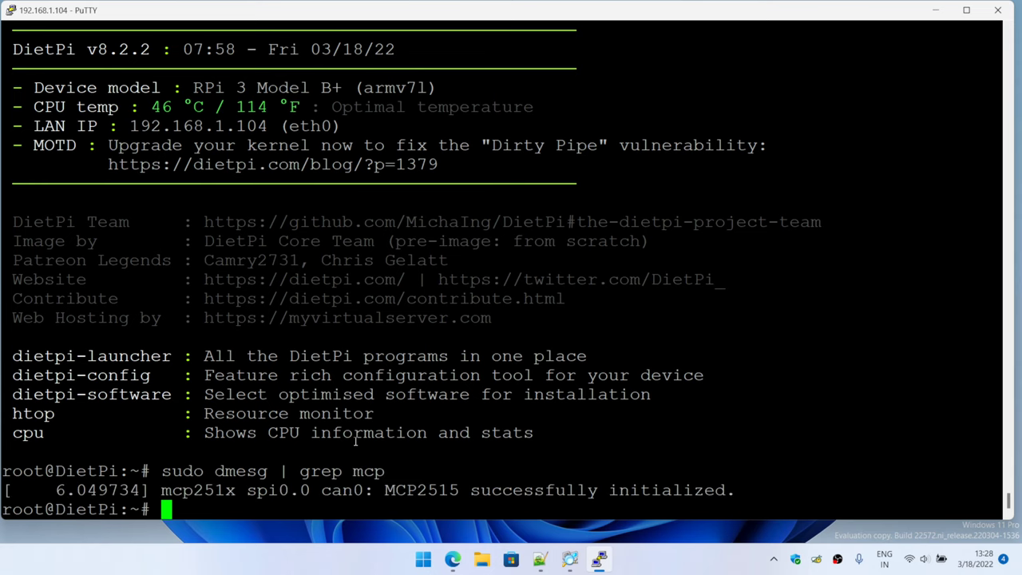
pyautogui.moveTo(612, 489)
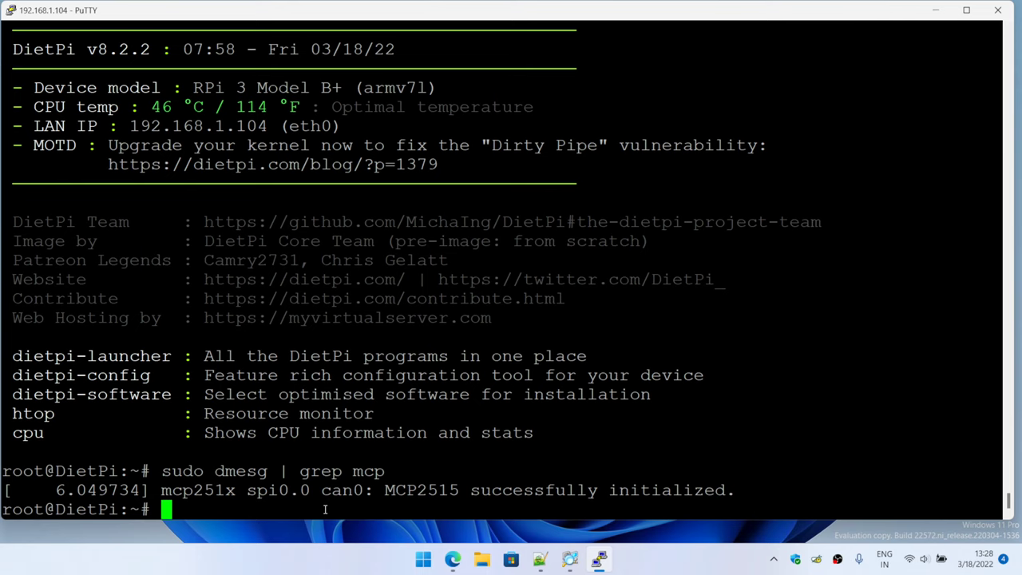
# - Set can0 to bitrate 500000 with restart-ms 100, then list it with 'ip addr | grep can' showing DOWN
pyautogui.write('sudo ip link set can0 type can bitrate 500000 restart-ms 100')
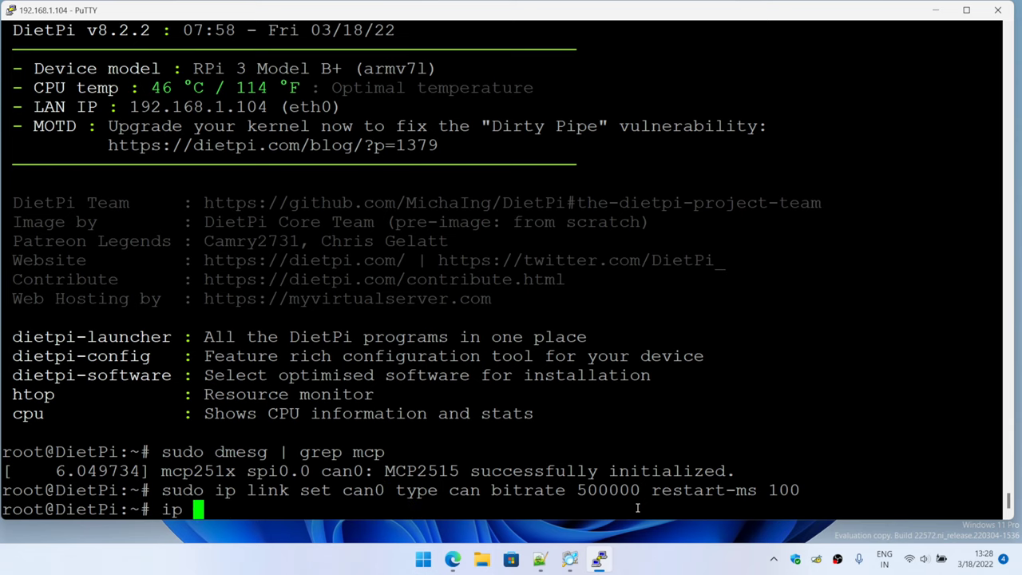
pyautogui.write('addr')
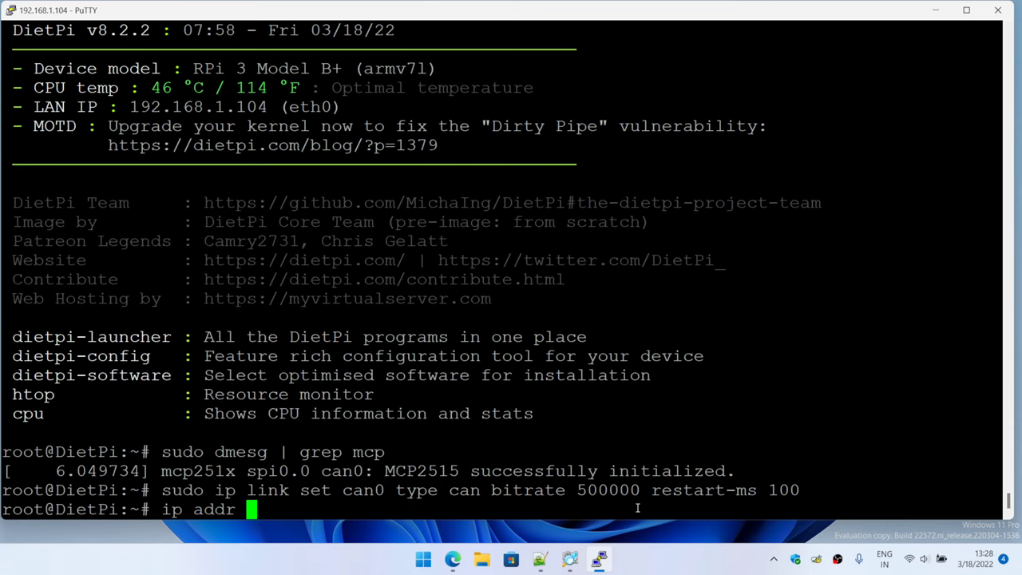
pyautogui.write('| grep can')
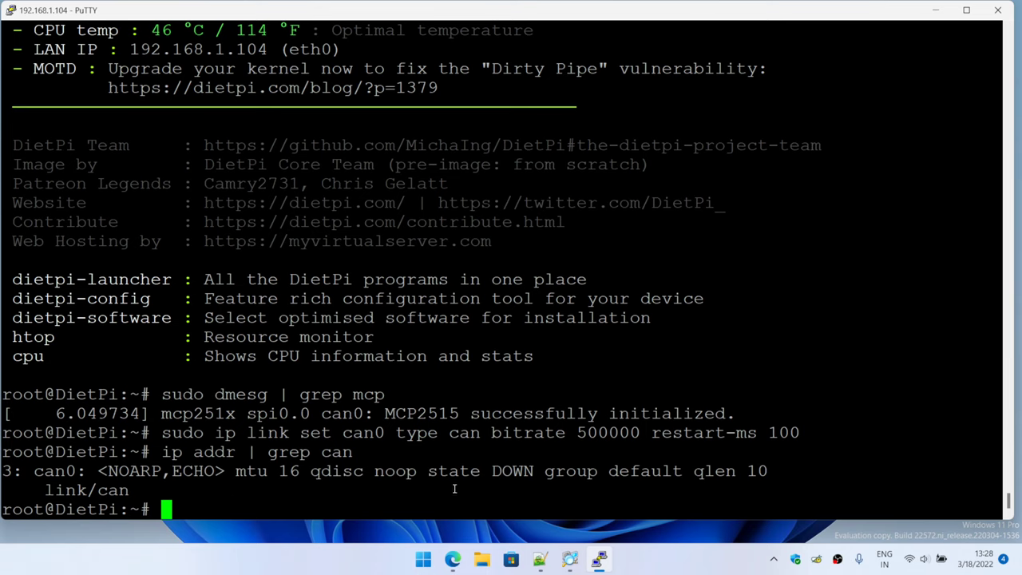
pyautogui.moveTo(344, 536)
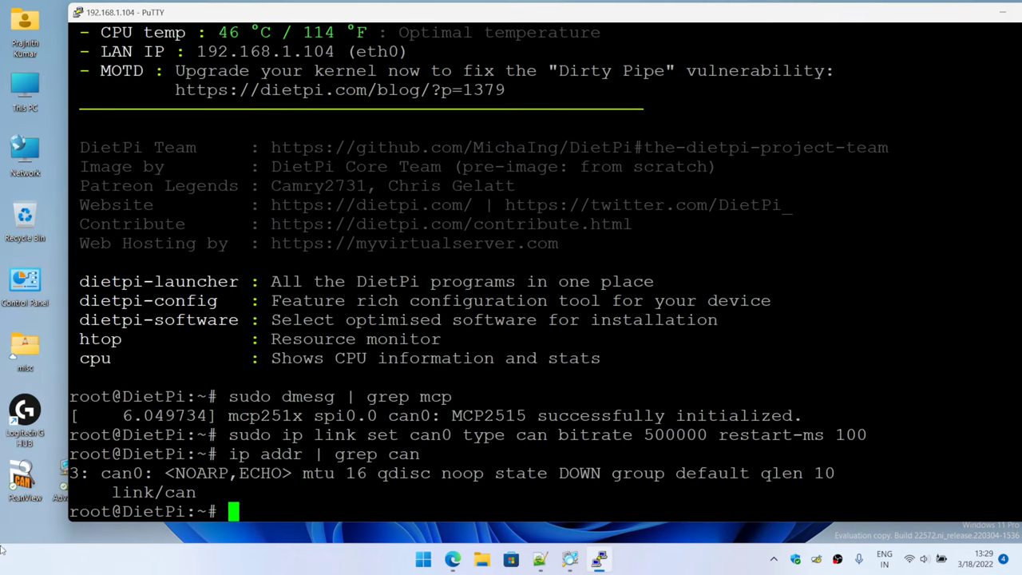
# - Launch PCAN-View and connect to the PCAN-USB adapter at 500 kbit/s
pyautogui.click(584, 559)
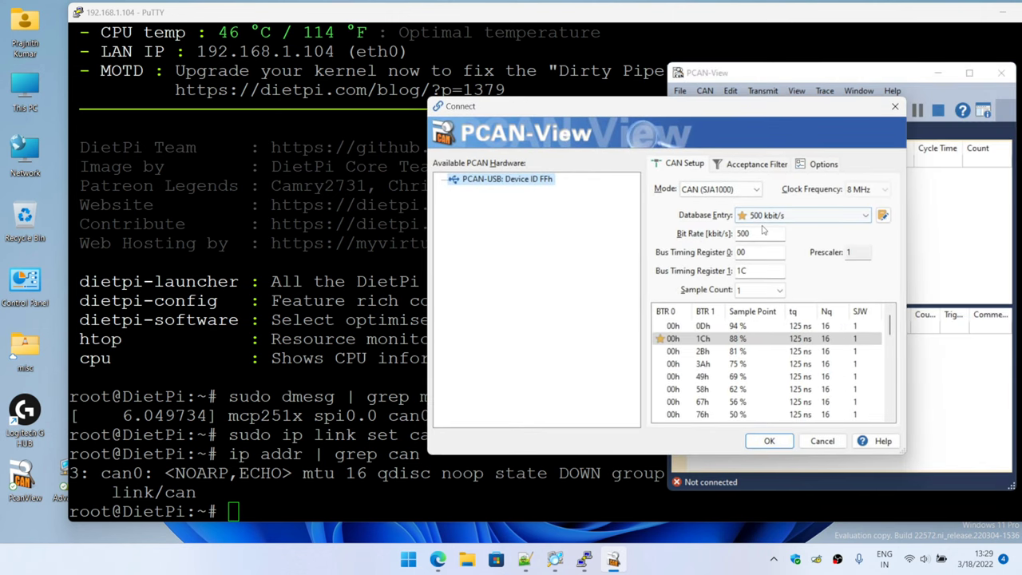
pyautogui.click(770, 440)
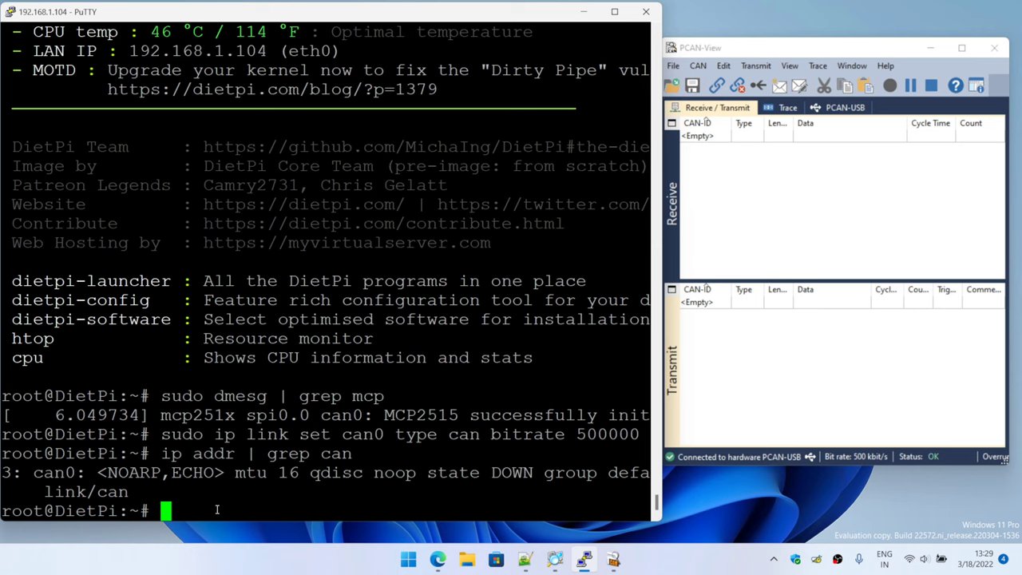
pyautogui.write('cansend can0 000007DF#0201050000000000')
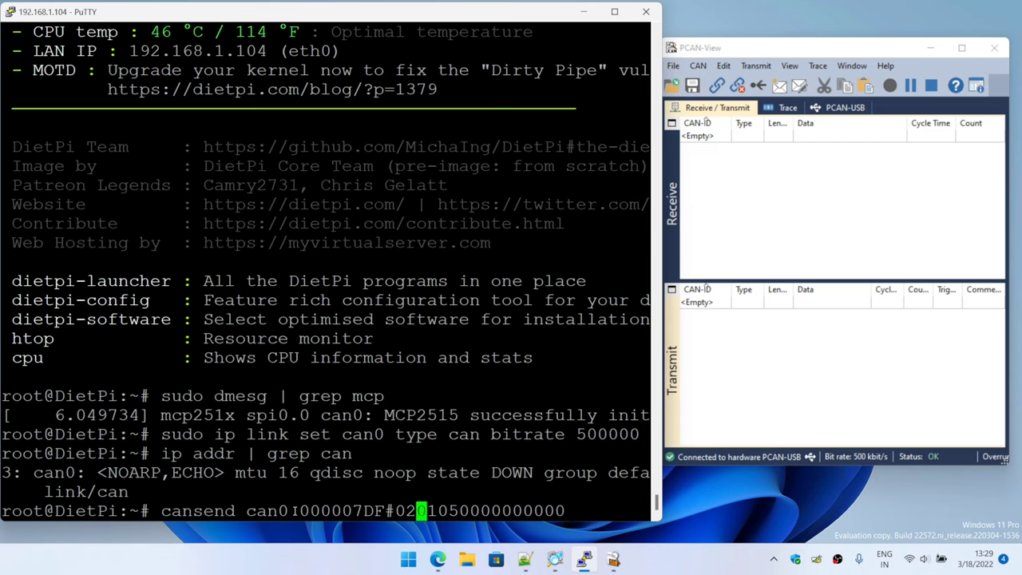
pyautogui.press('End')
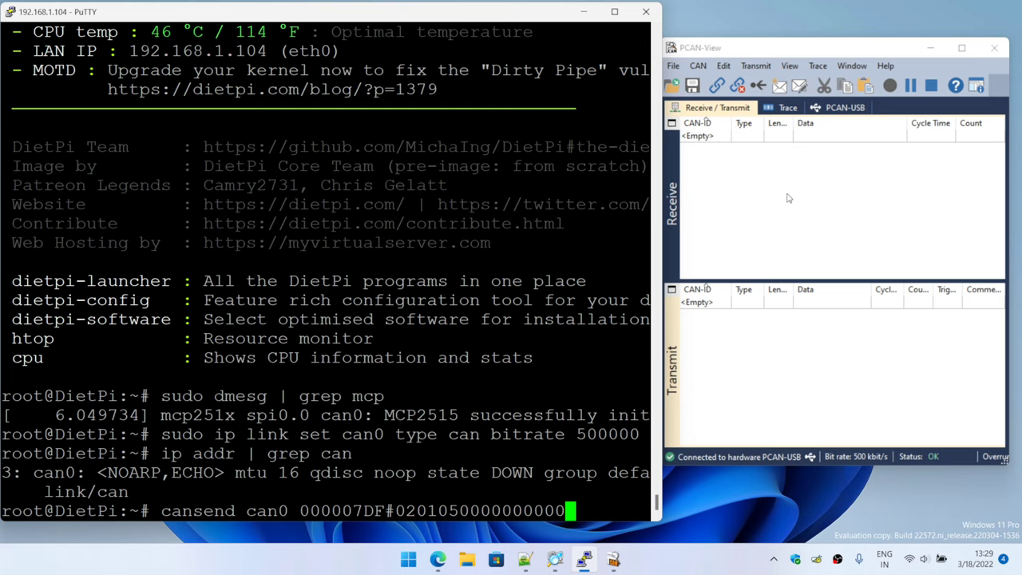
pyautogui.press('Return')
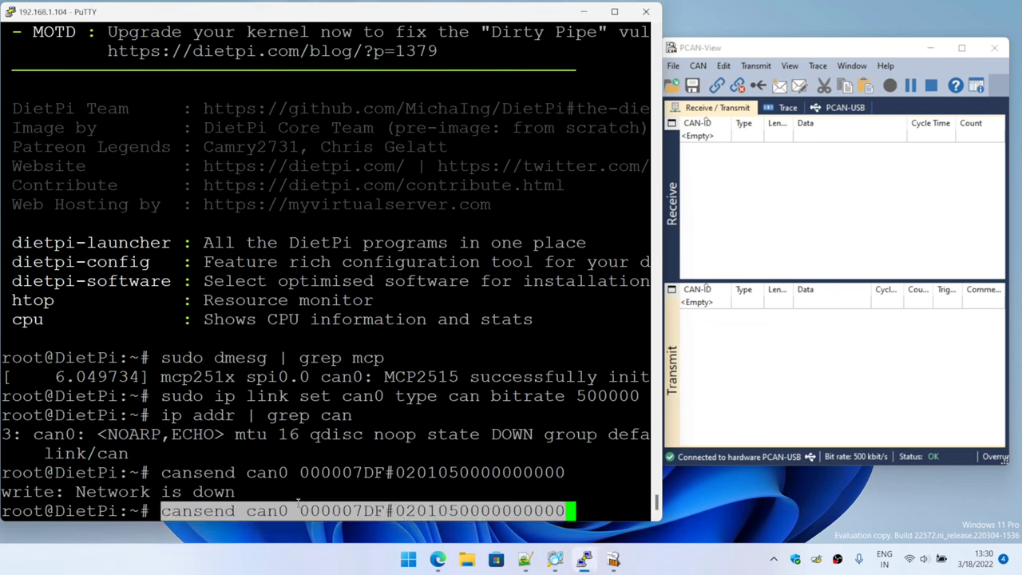
pyautogui.press('Return')
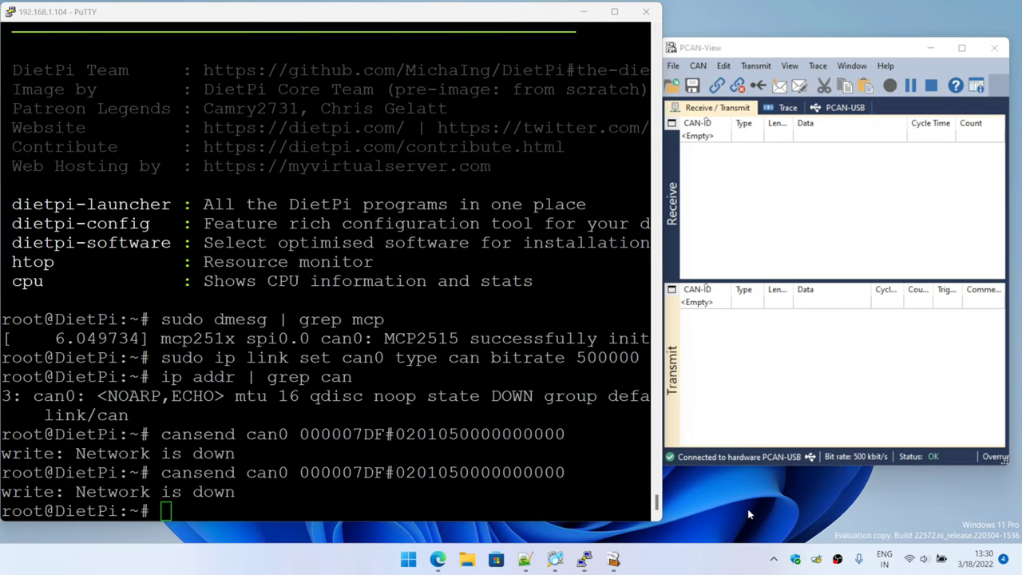
pyautogui.write('sudo /sbin/ip link set can0 up type can bitrate 500000')
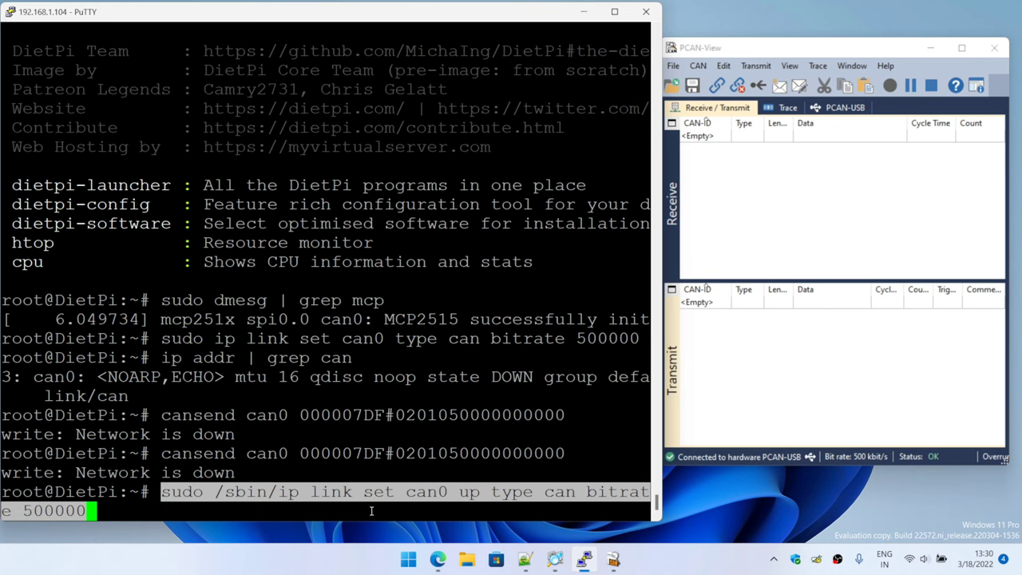
pyautogui.press('Return')
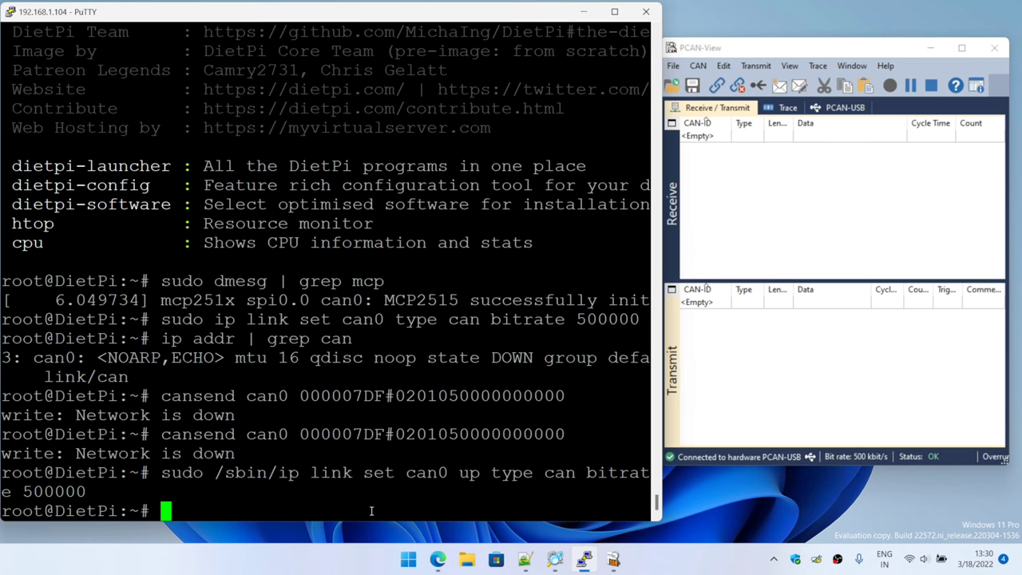
pyautogui.write('cansend can0 000007DF#0201050000000000')
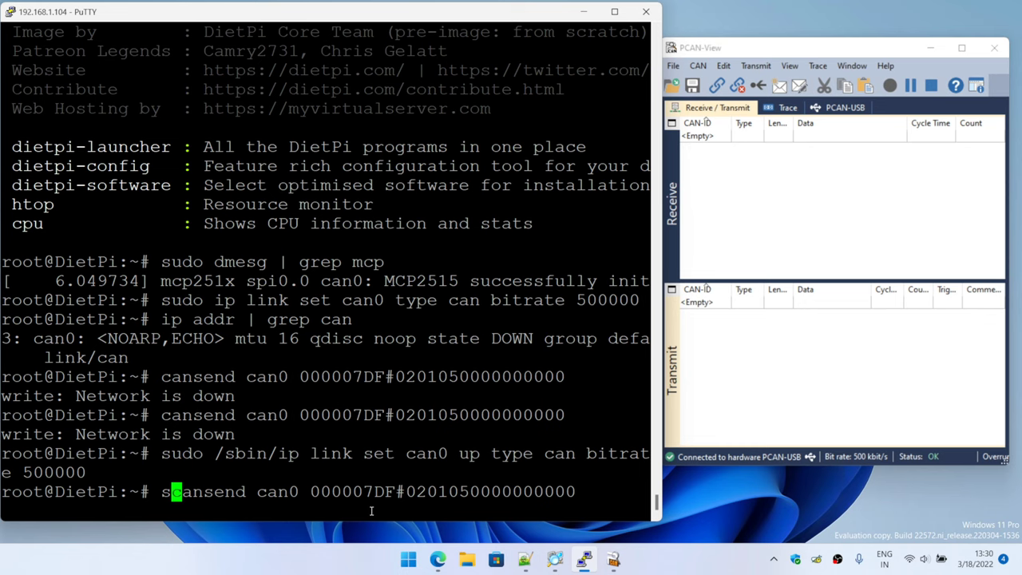
pyautogui.press('Return')
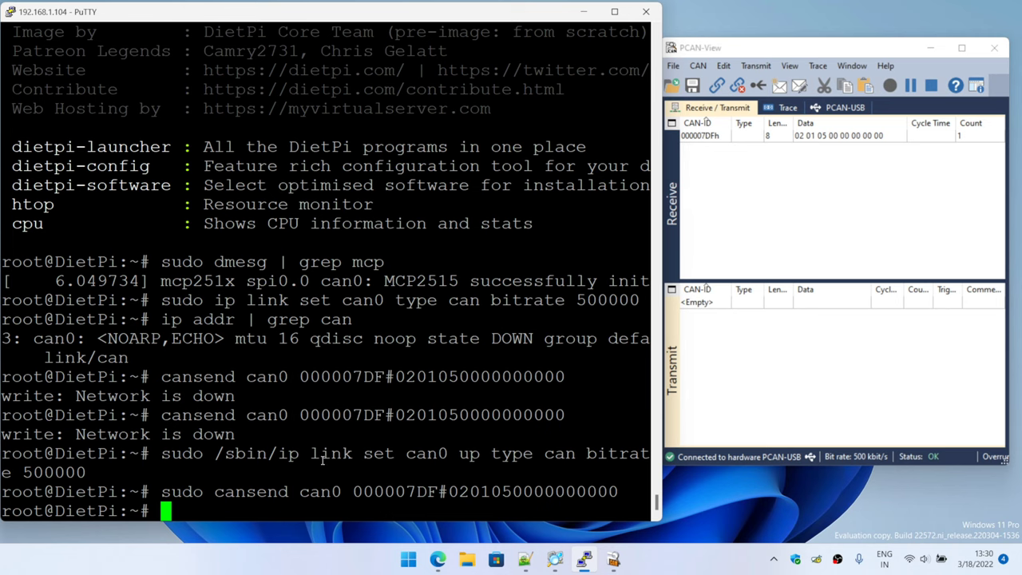
pyautogui.moveTo(769, 147)
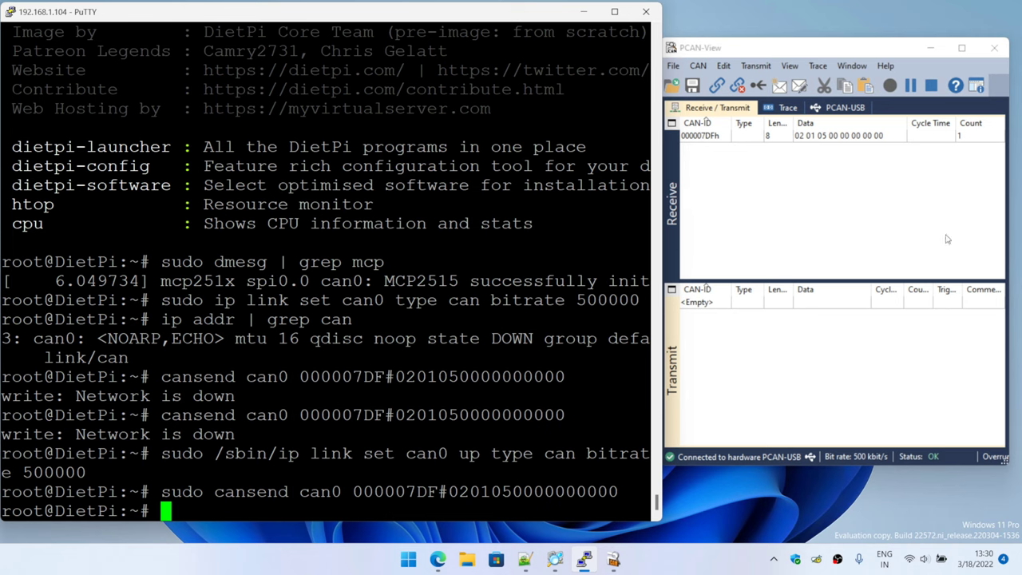
pyautogui.moveTo(654, 153)
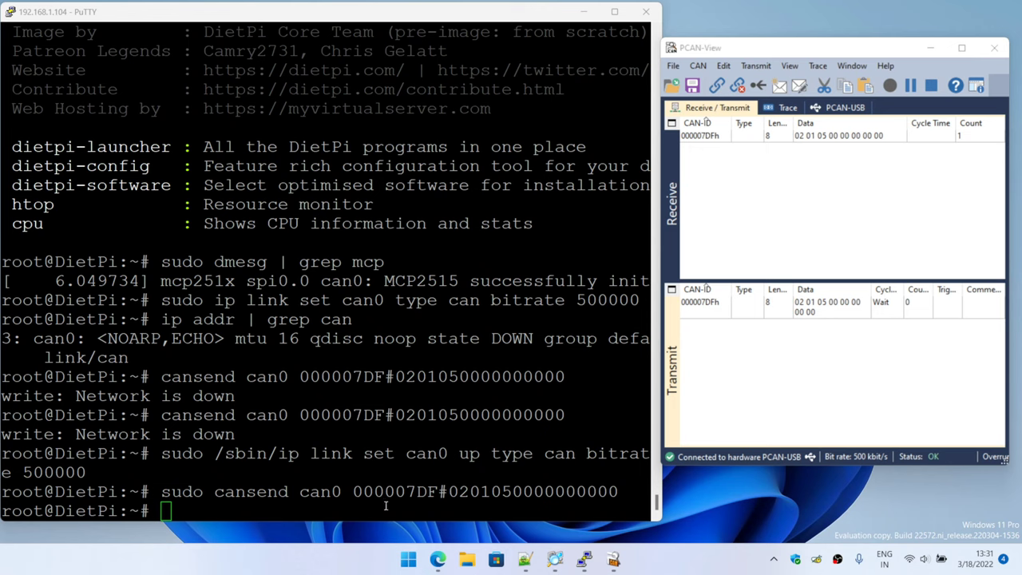
pyautogui.write('candump -tz can0')
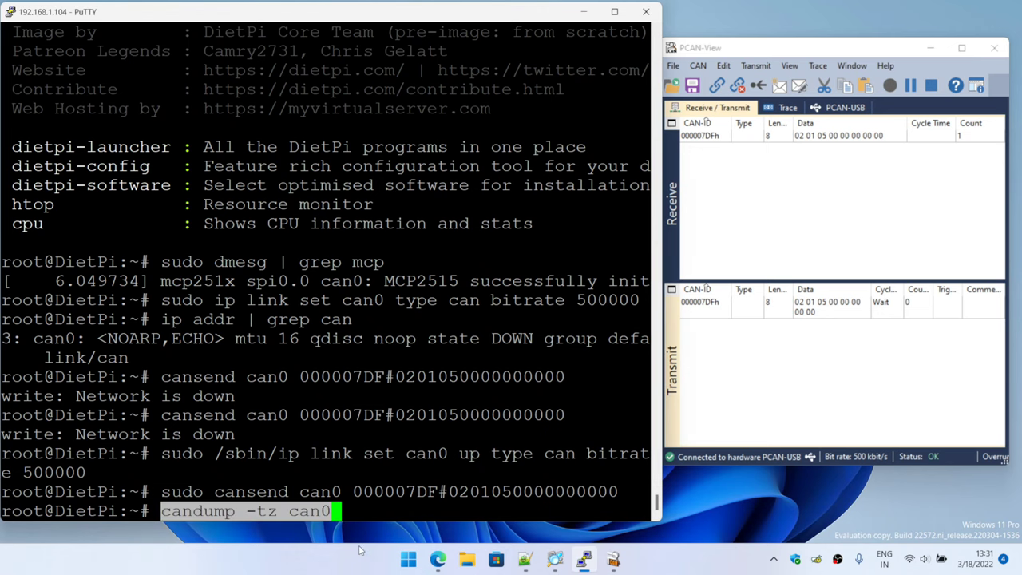
pyautogui.press('Return')
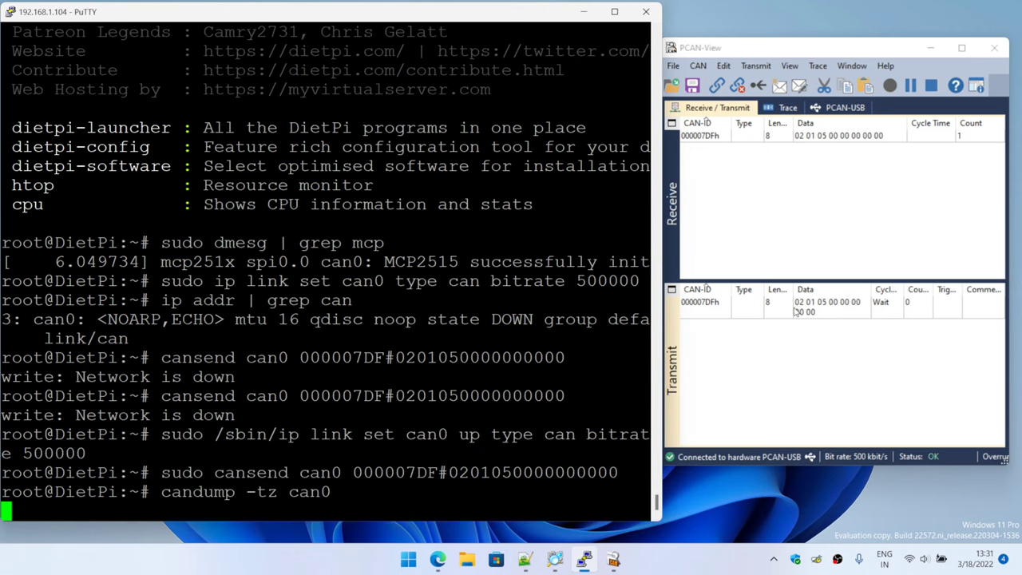
pyautogui.moveTo(812, 341)
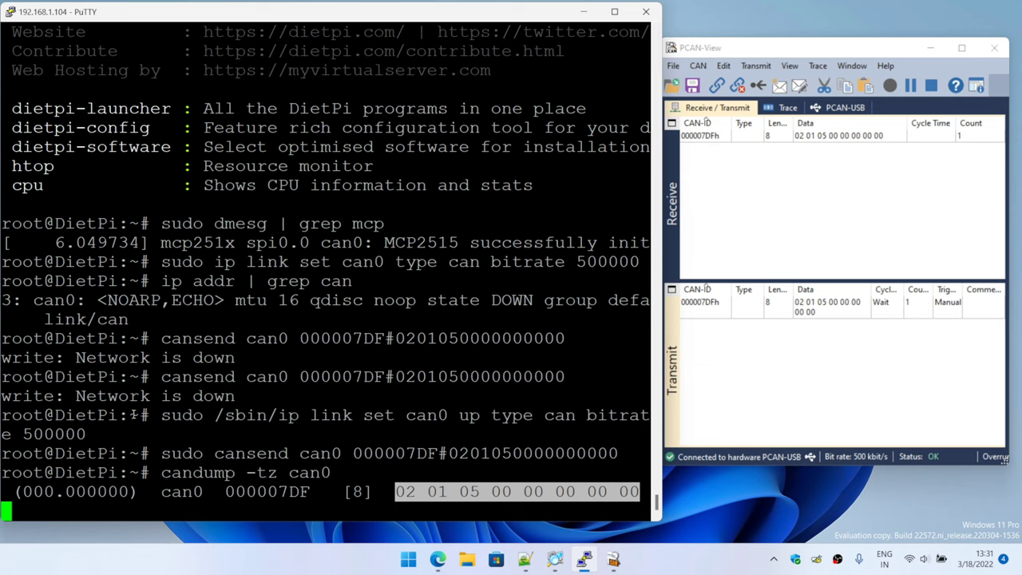
pyautogui.moveTo(550, 518)
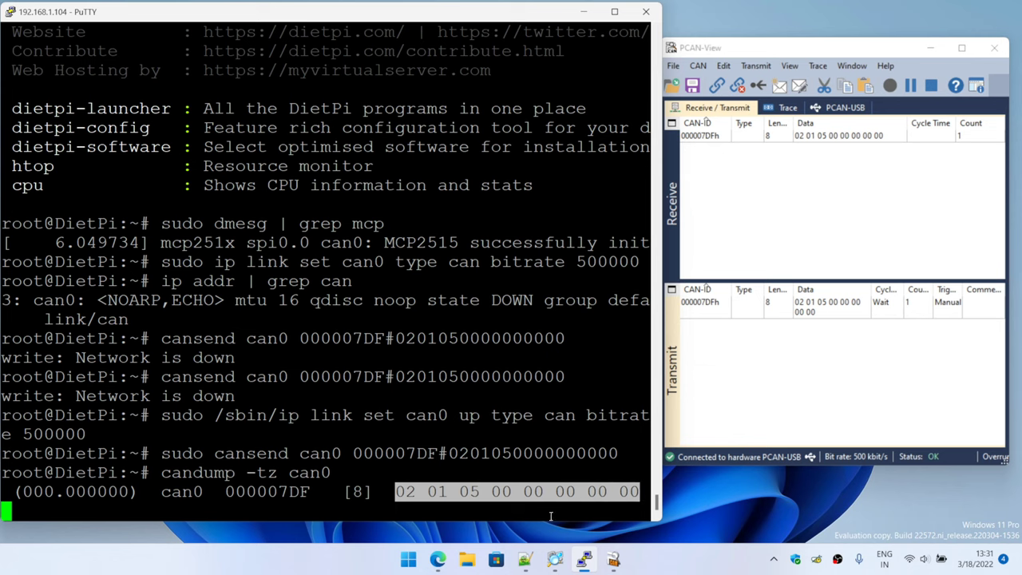
pyautogui.moveTo(392, 475)
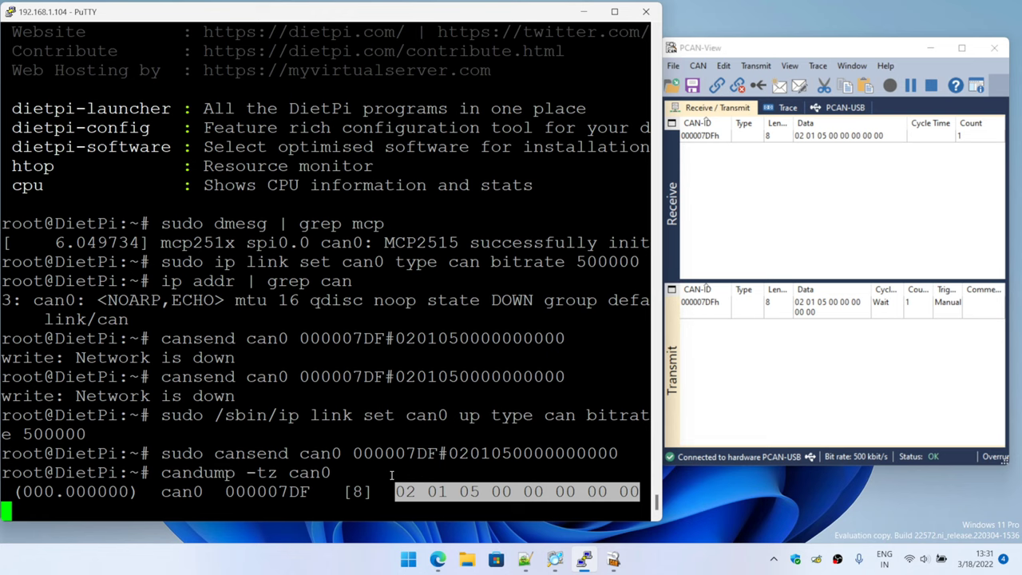